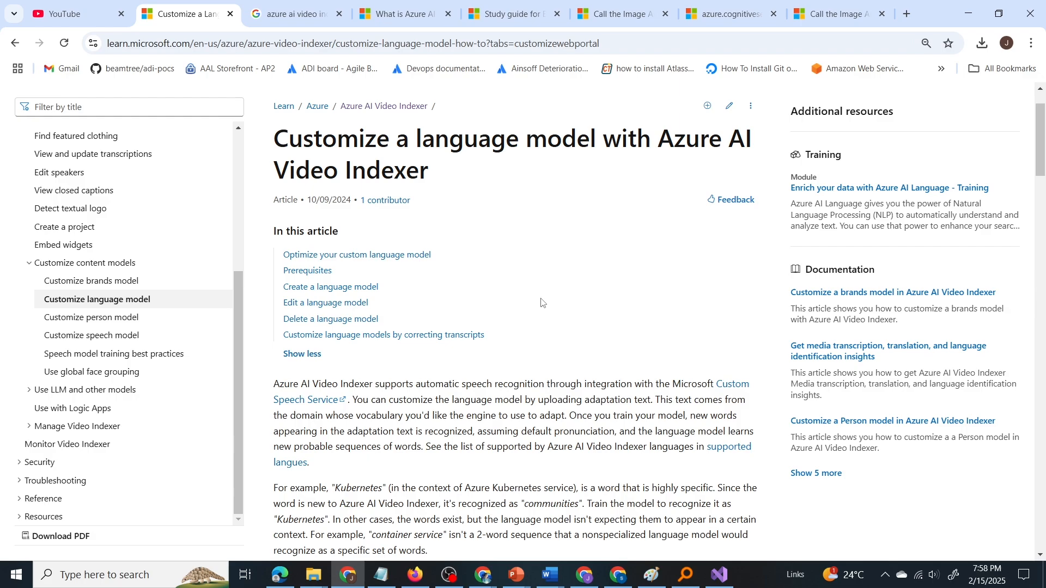
# Scroll the article down until Option 1 and Option 2 for customizing a language model are visible
pyautogui.scroll(-3)
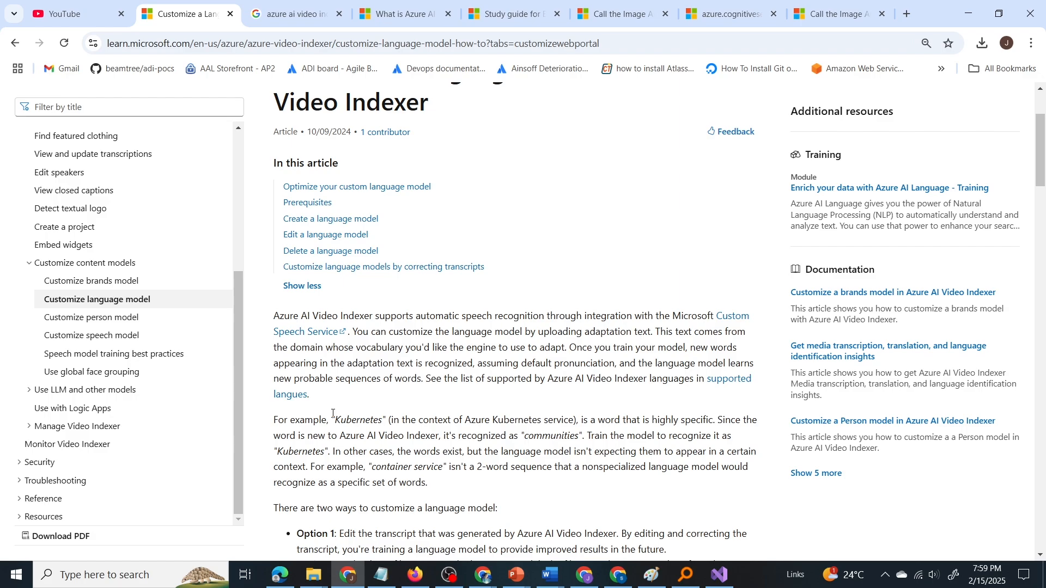
pyautogui.scroll(-3)
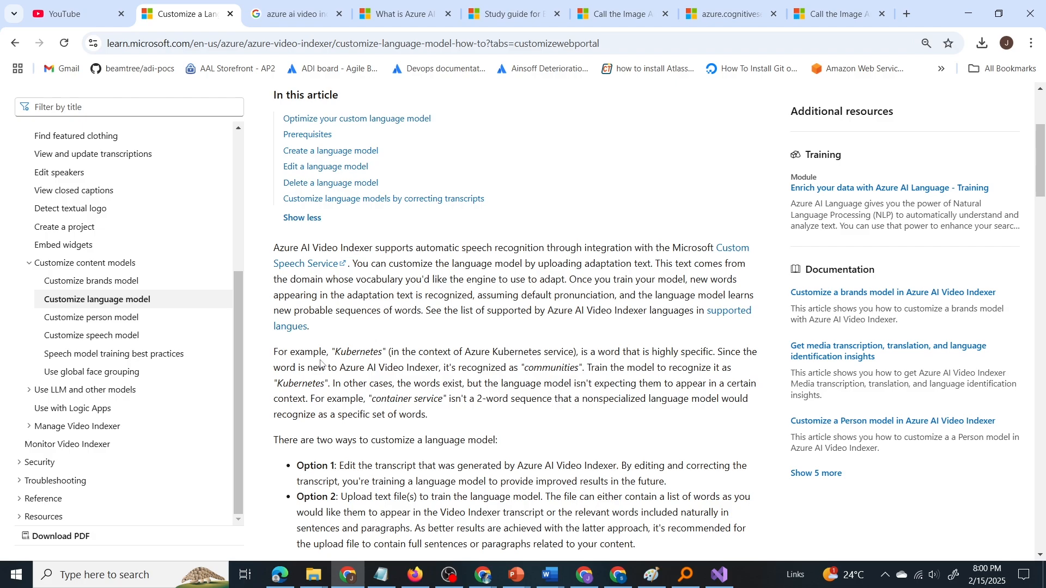
# Reach the Create a language model steps and highlight 'upload text file' in step 5
pyautogui.scroll(-3)
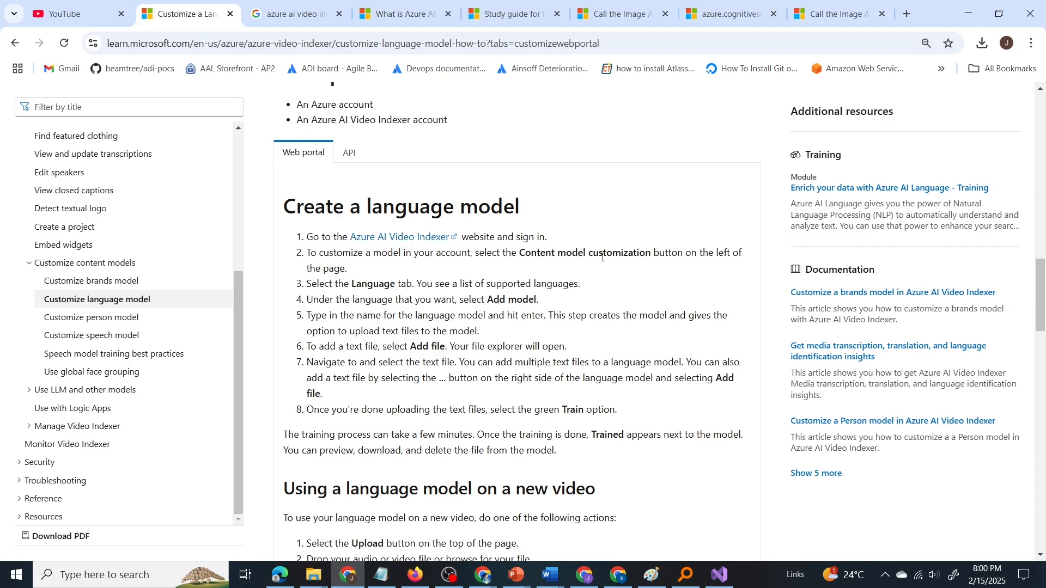
pyautogui.moveTo(591, 257)
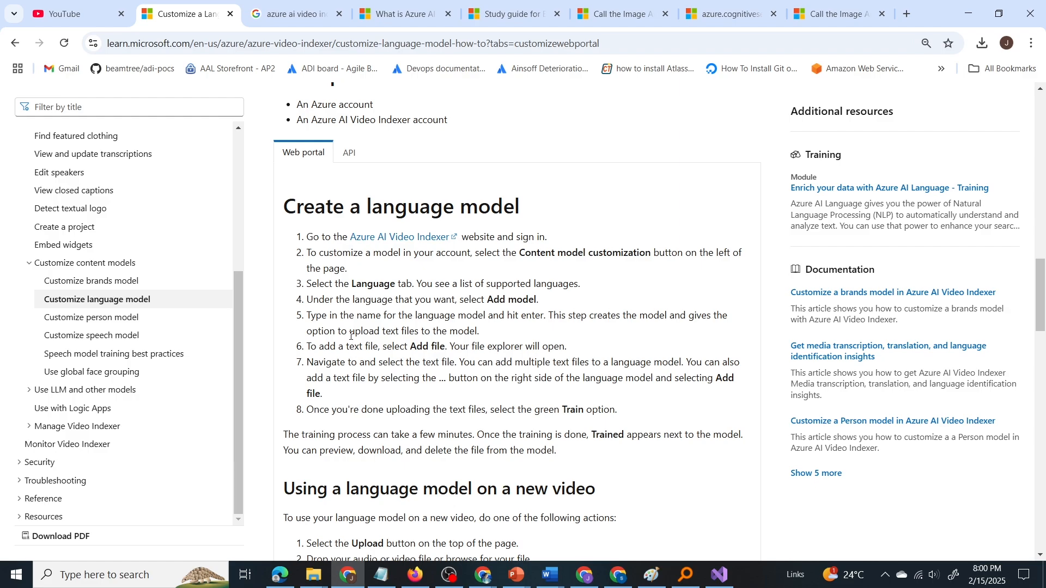
pyautogui.moveTo(593, 352)
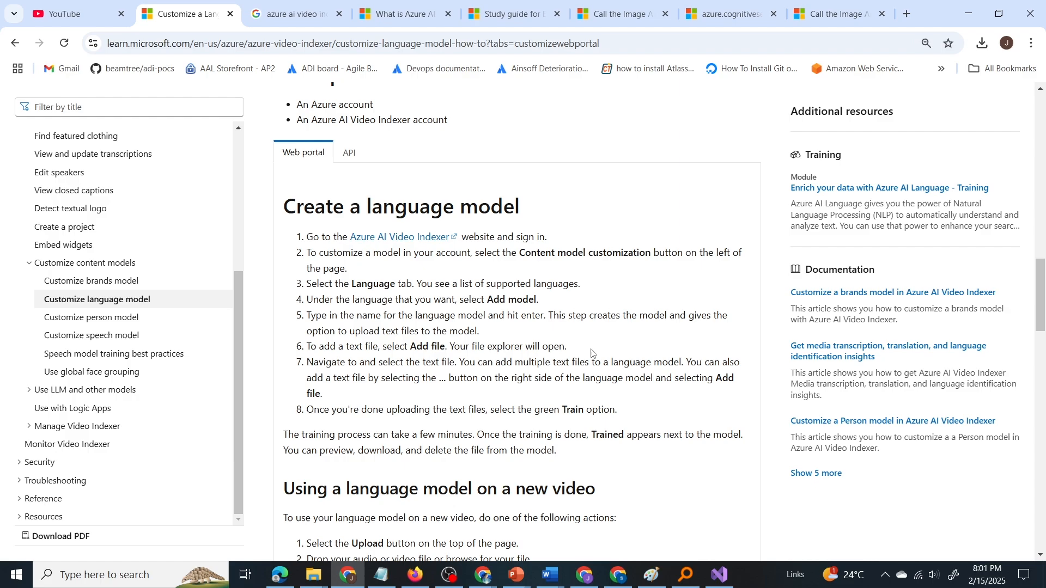
pyautogui.moveTo(364, 327)
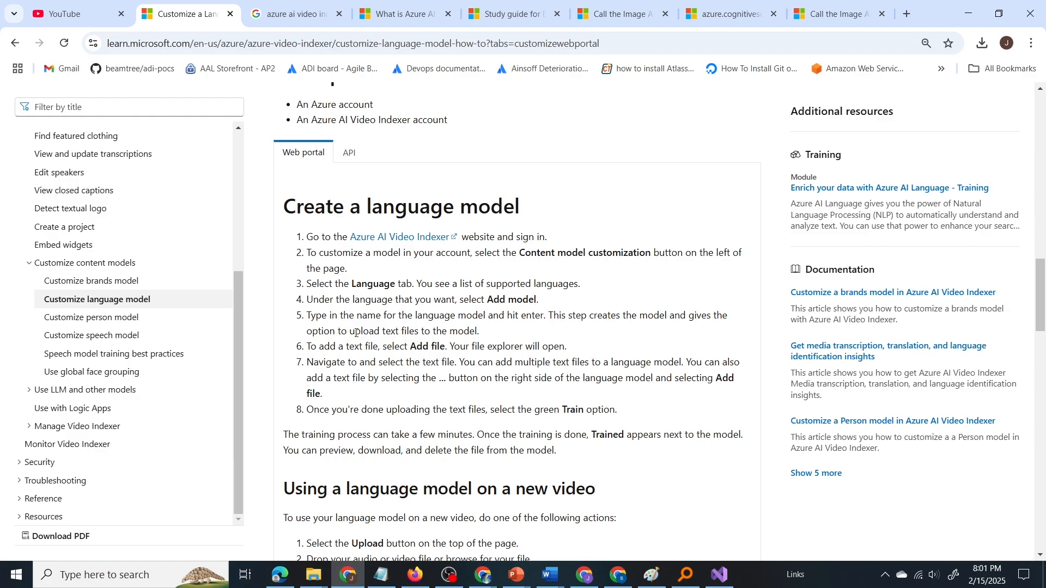
pyautogui.doubleClick(380, 332)
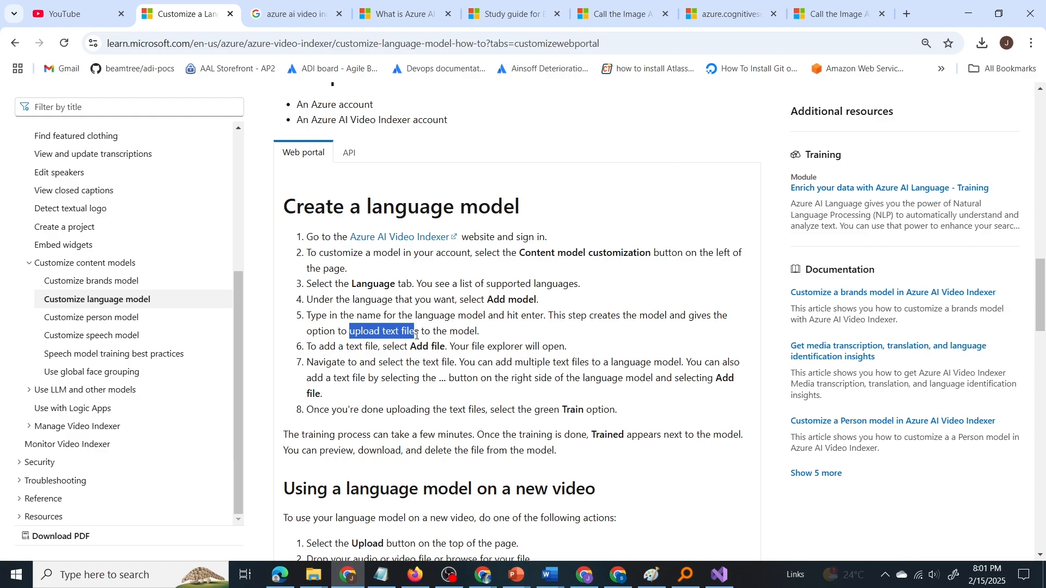